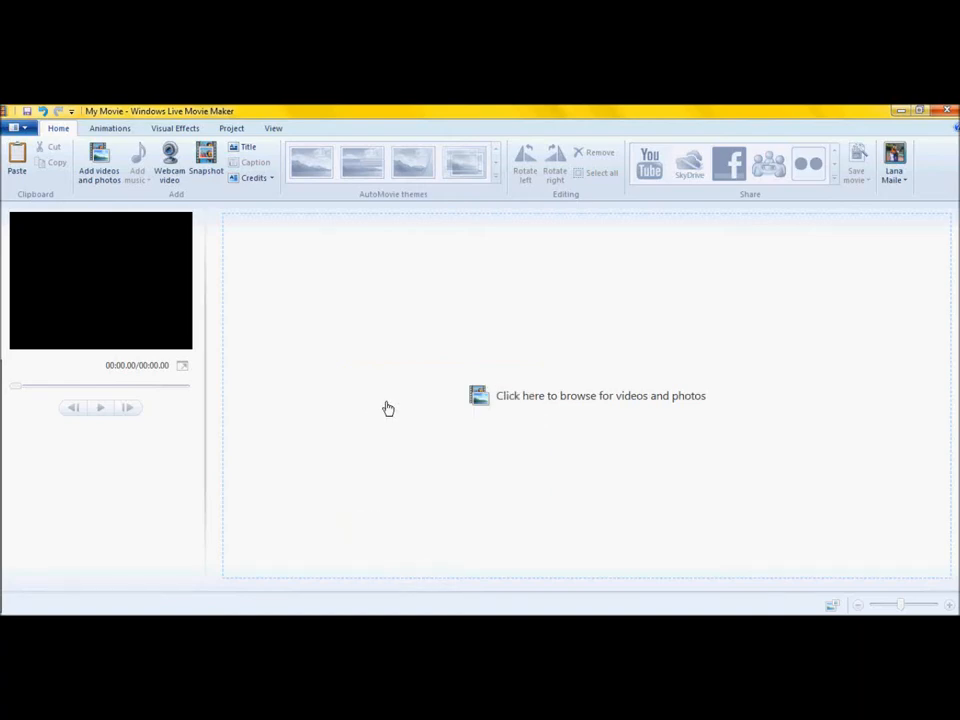
- Switch to the browser and search YouTube for 'who says free music'
left_click(600, 395)
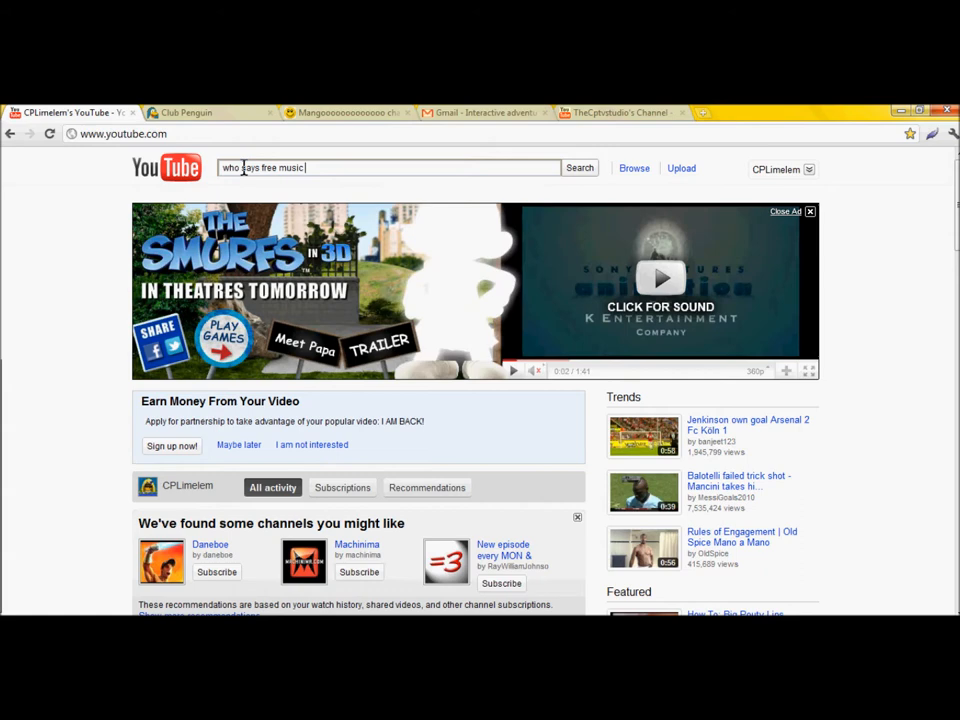
- Run the YouTube search and open the free-download Who Says video
left_click(580, 167)
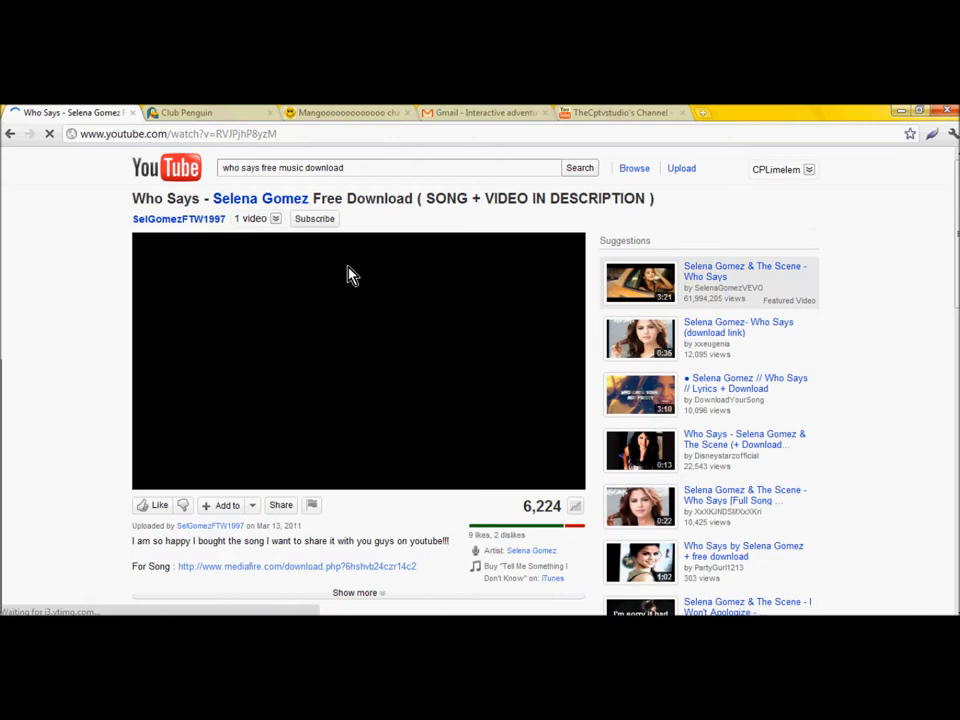
left_click(282, 566)
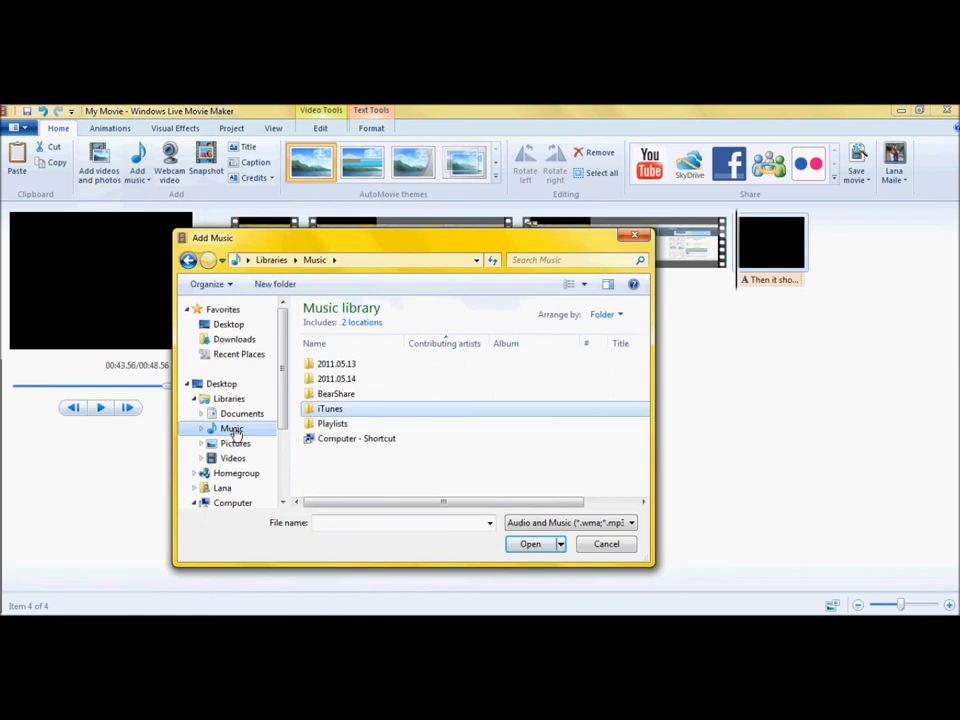
- Browse iTunes Media > Music > Selena Gomez & The Scene and add 'Who Says'
double_click(330, 408)
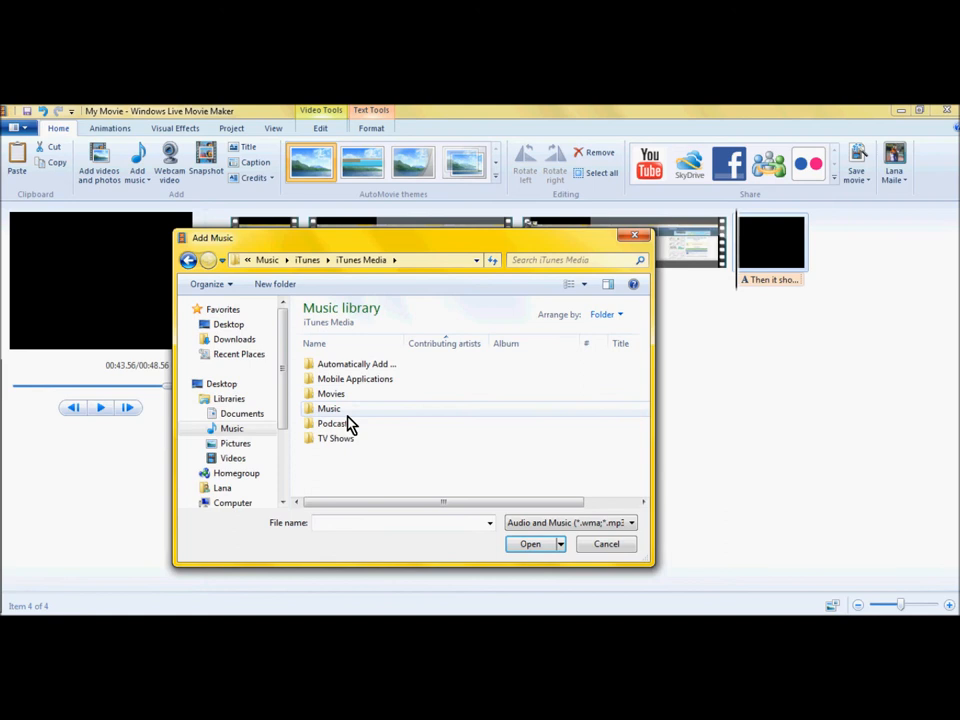
double_click(328, 408)
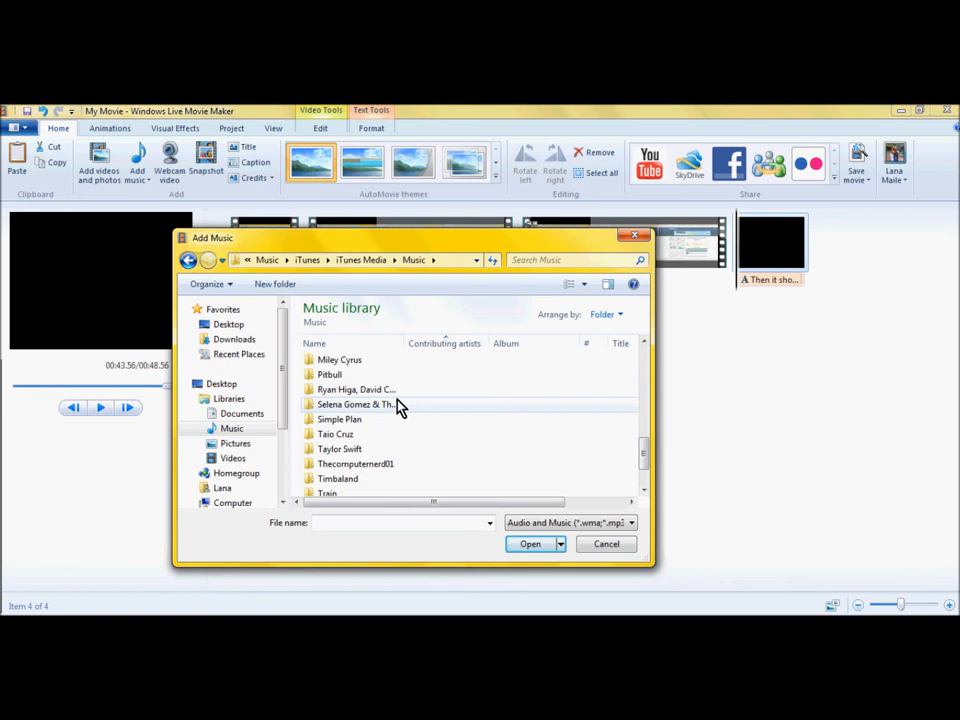
left_click(529, 543)
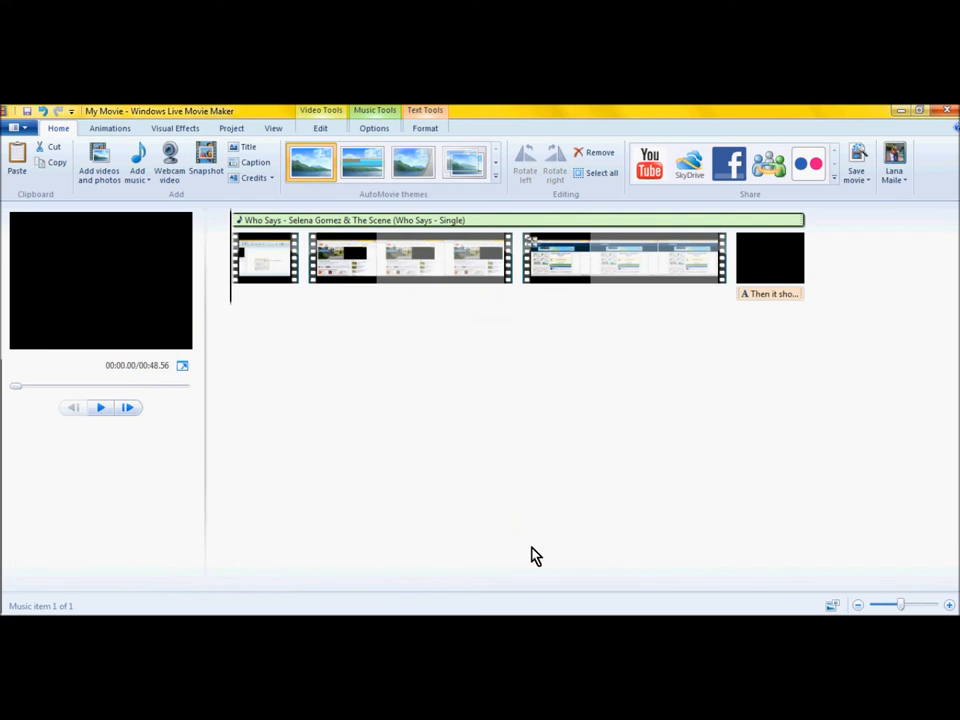